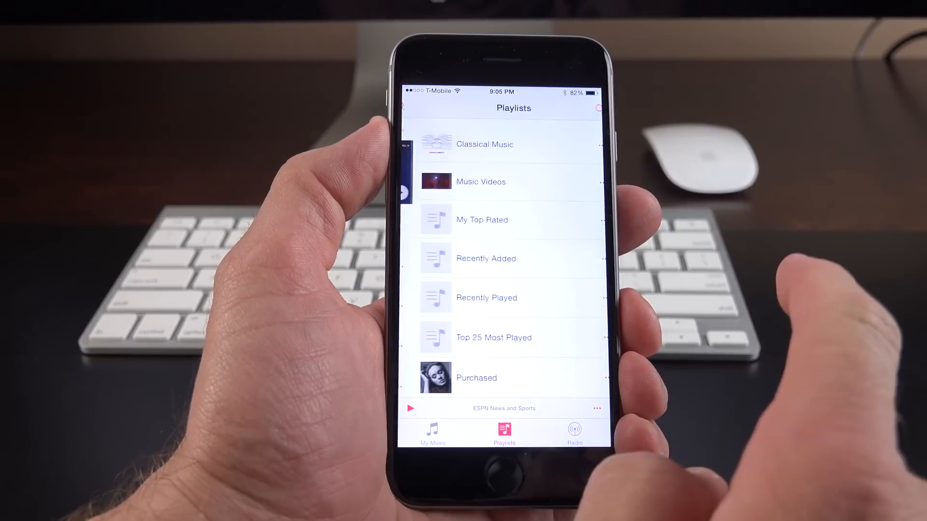
Search My Music for 'Dead' to list deadmau5 artist, albums and songs.
click(433, 433)
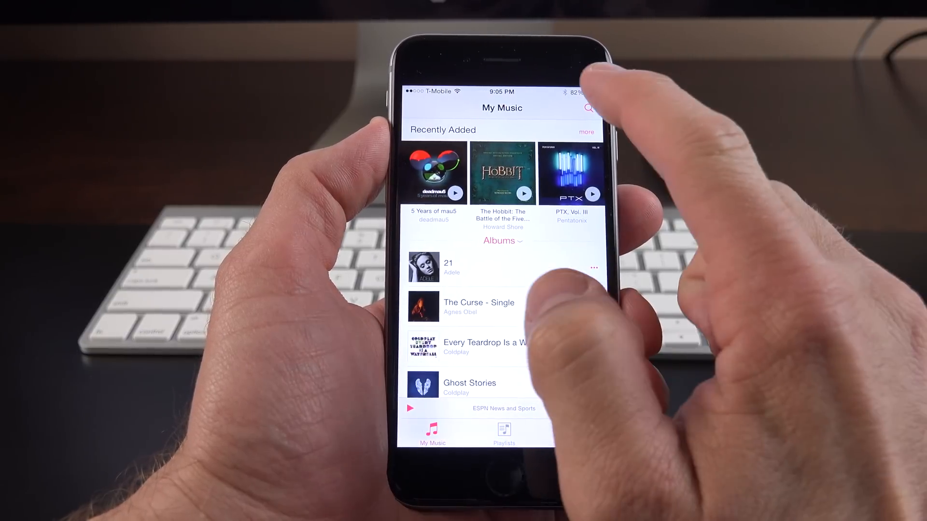
click(589, 108)
text(Dead)
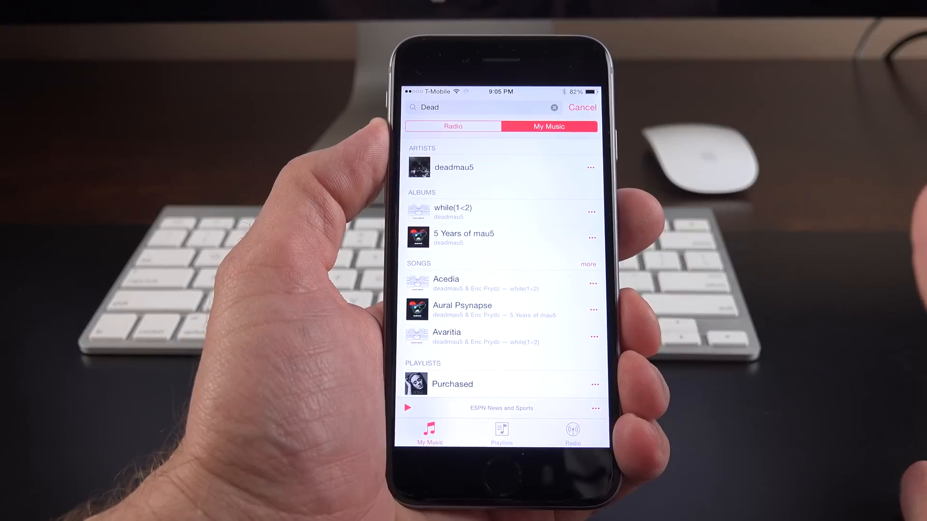
click(452, 125)
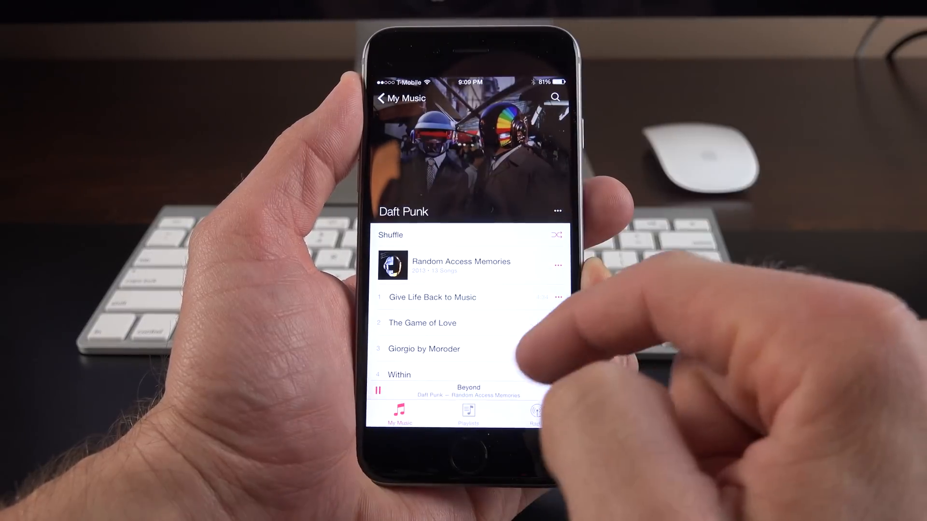
Scroll the Daft Punk artist page while Beyond plays in the mini player.
scroll(down, 3)
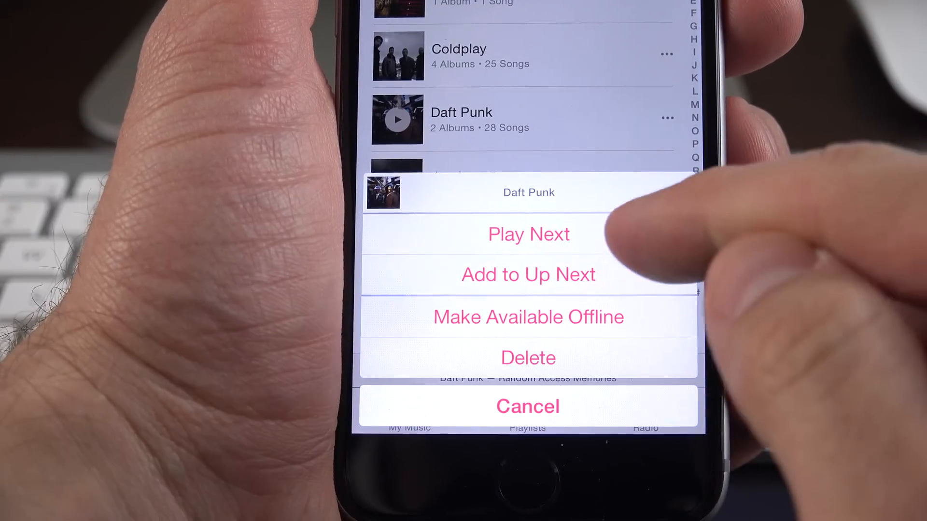
Add Daft Punk's songs to Up Next and review the 29-song queue from Now Playing.
click(527, 407)
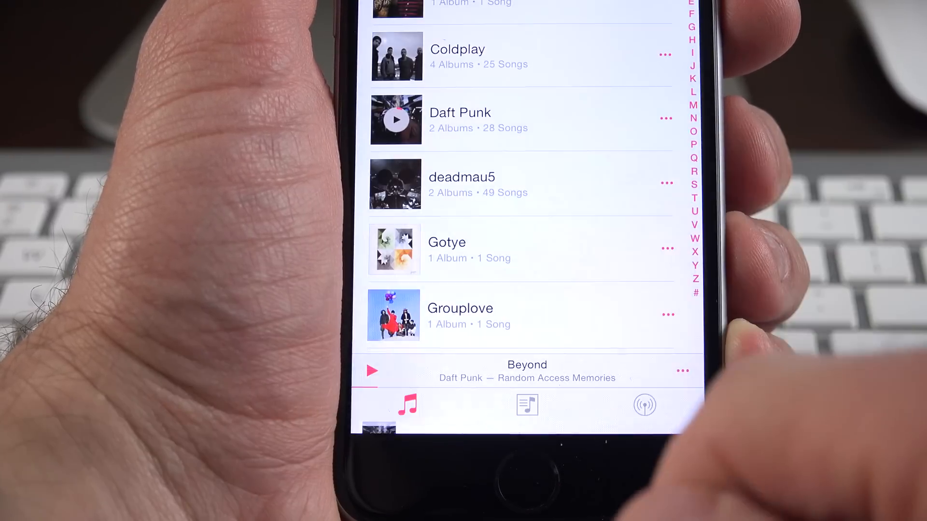
click(527, 371)
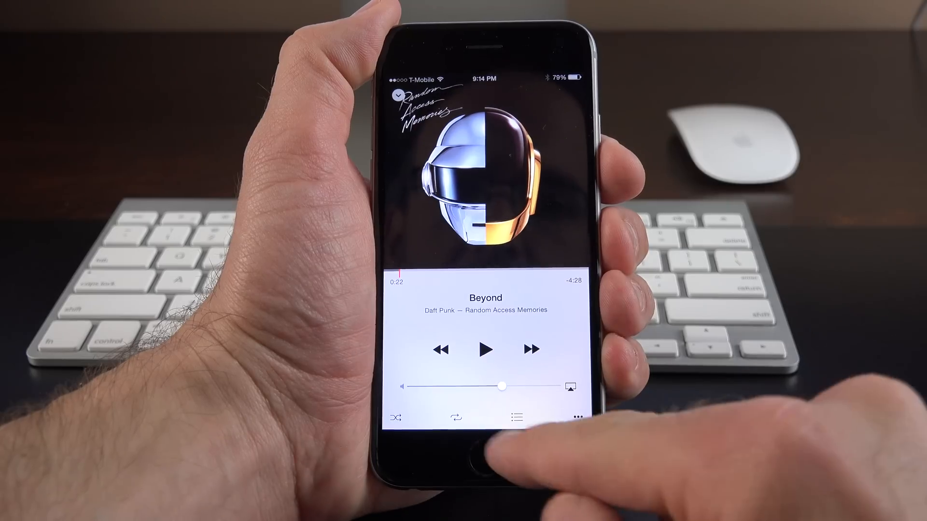
click(517, 417)
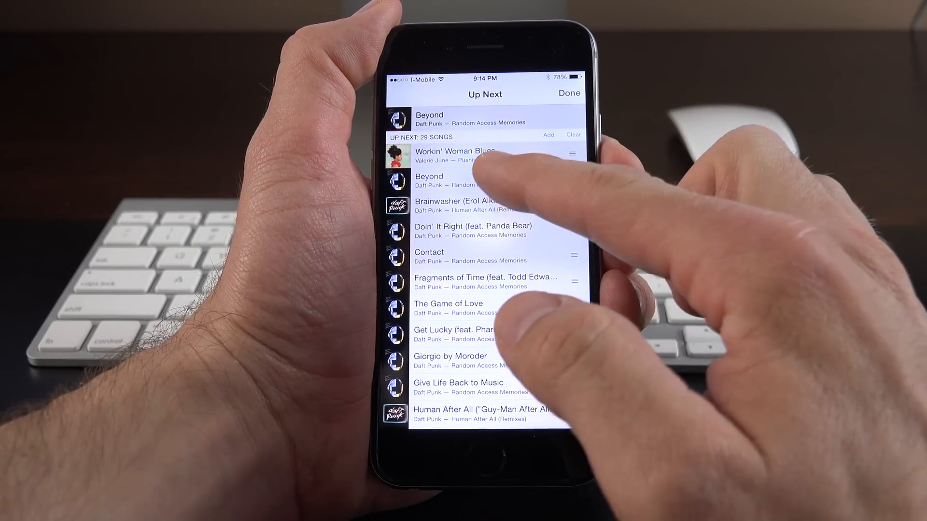
scroll(down, 3)
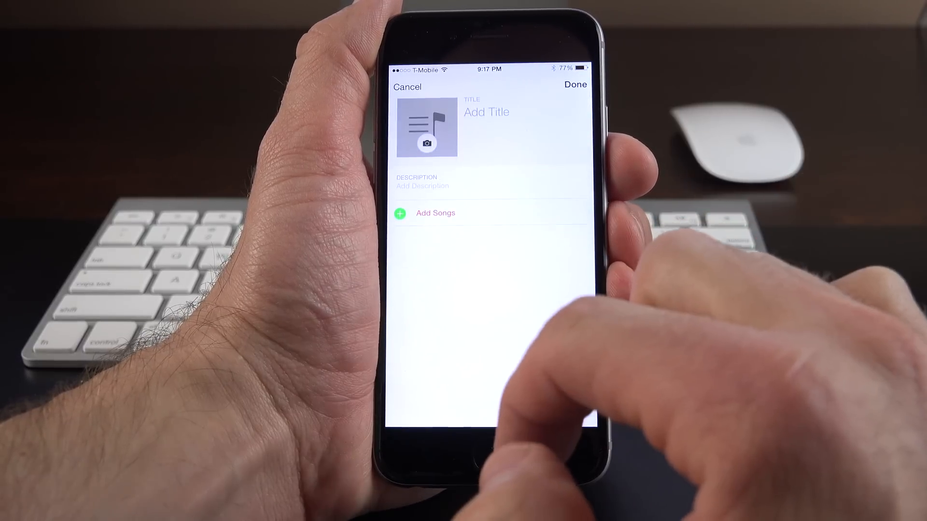
Bring up Take Photo / Choose Photo for the new playlist's cover artwork.
click(429, 143)
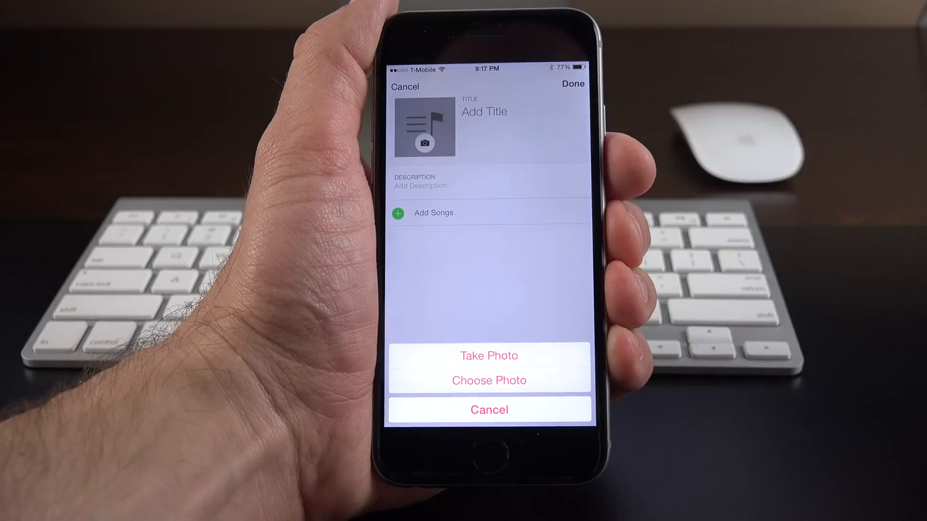